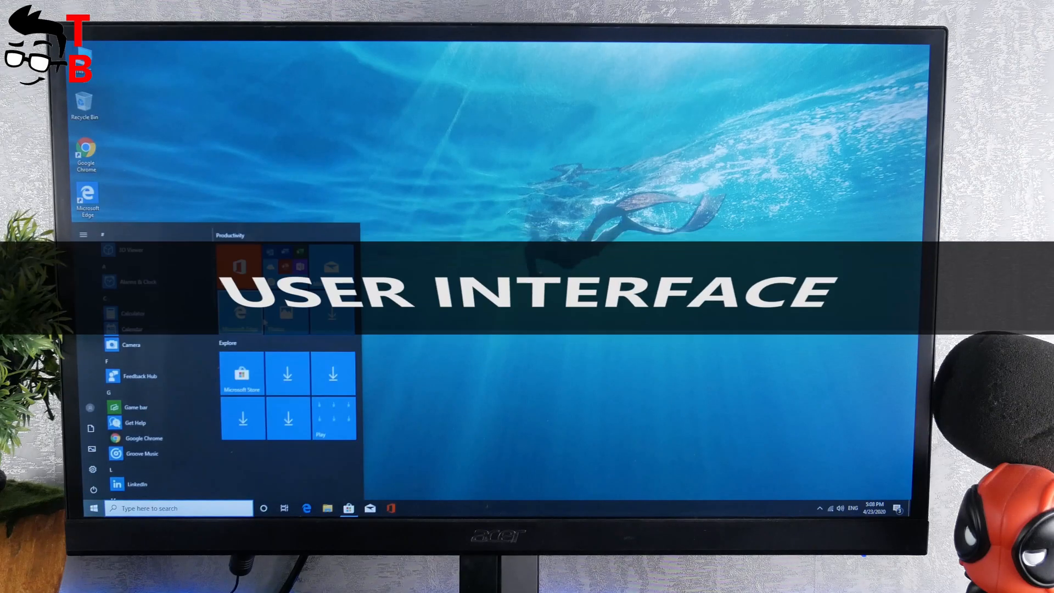
Step: Reach the System > Display page in Settings showing 1920 × 1080 resolution and landscape orientation
scroll("down", 3)
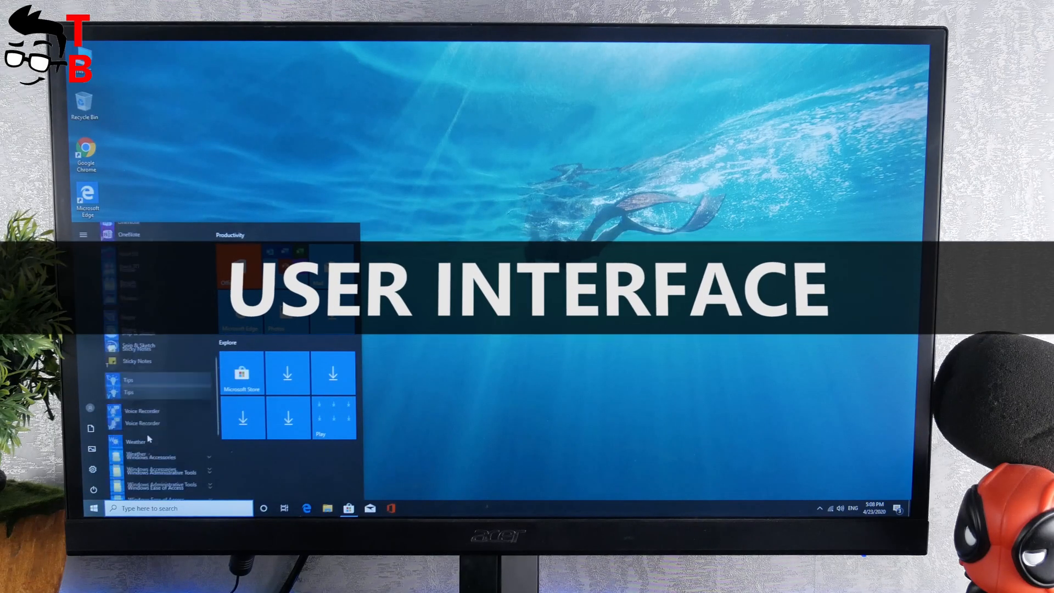
scroll("up", 3)
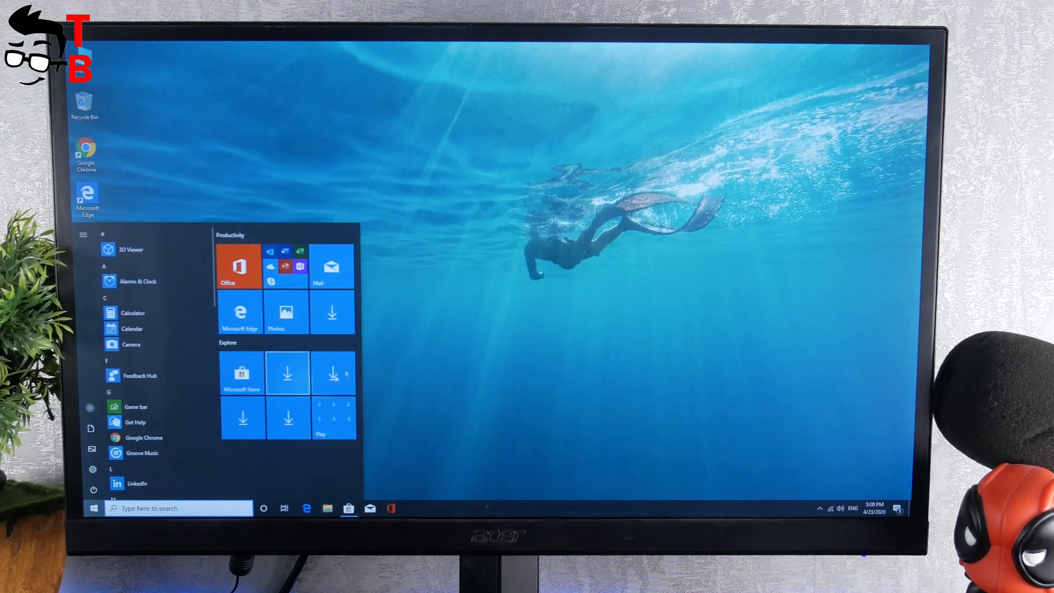
left_click(93, 469)
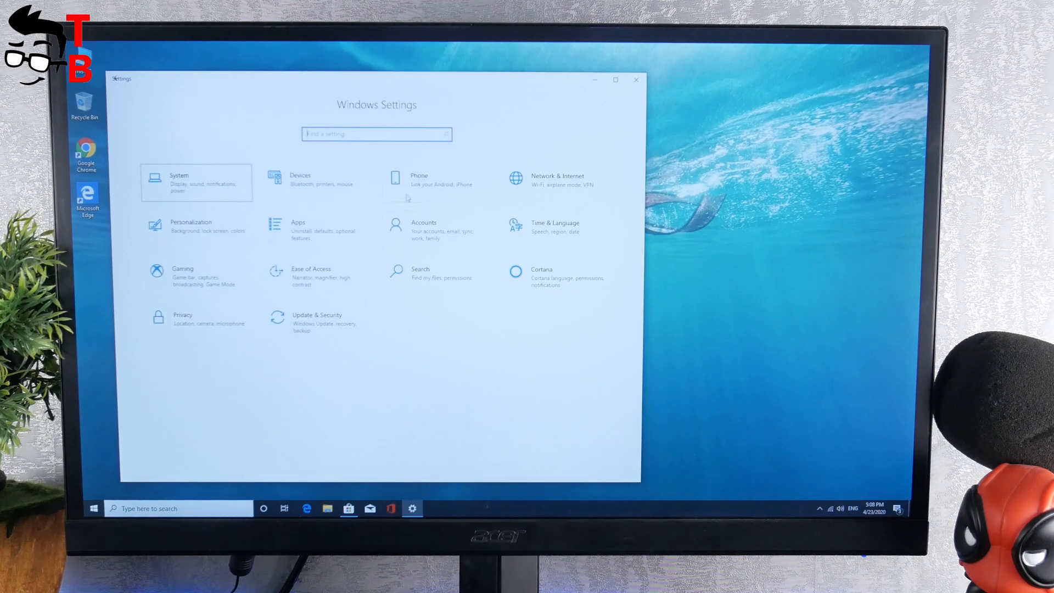
left_click(179, 182)
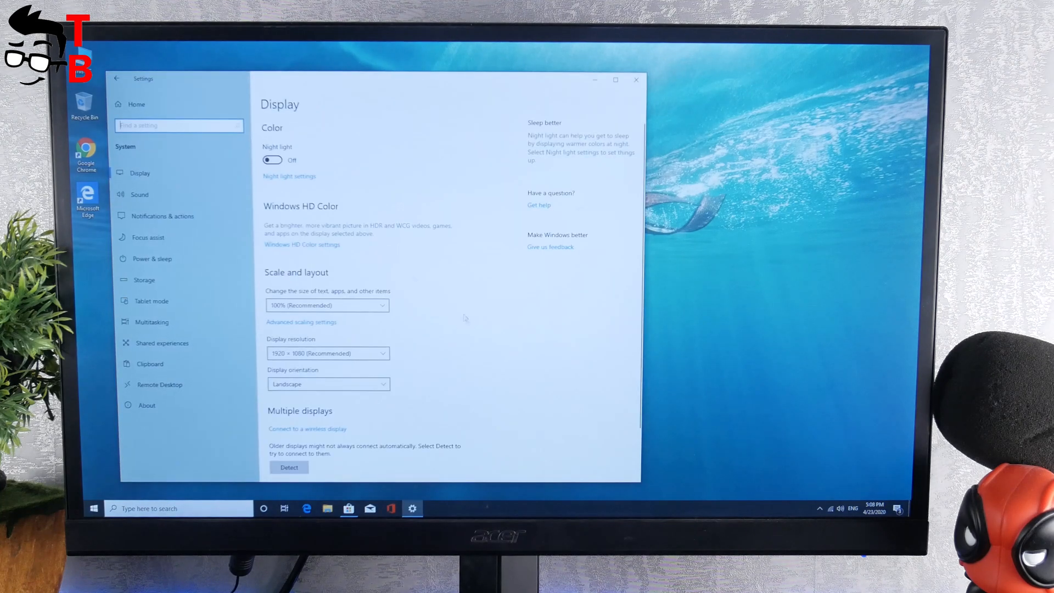
scroll("down", 3)
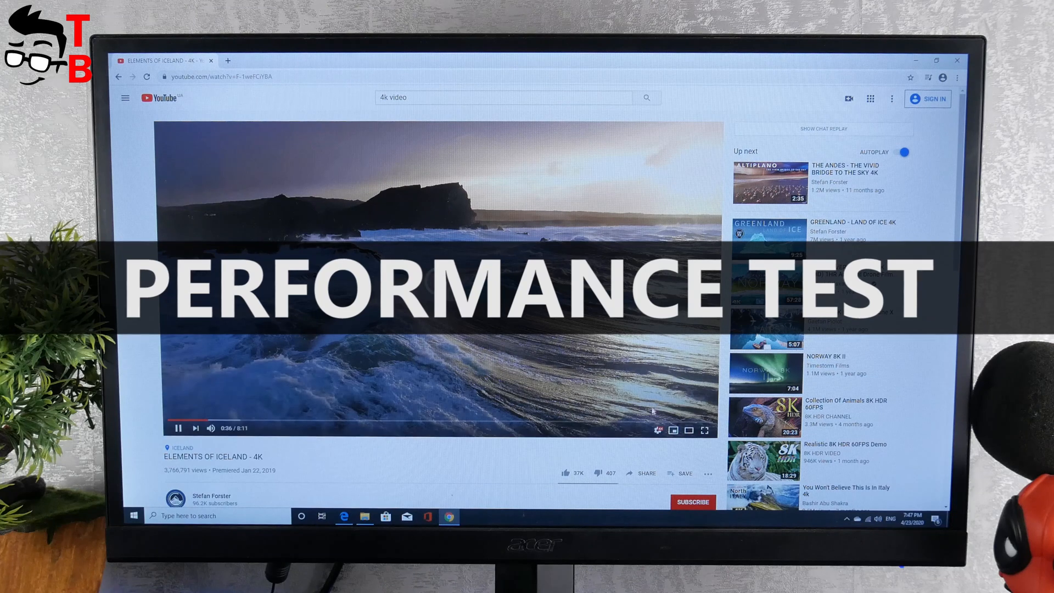
Step: Check the playback quality in the YouTube player's settings gear while the Iceland 4K video plays
left_click(657, 429)
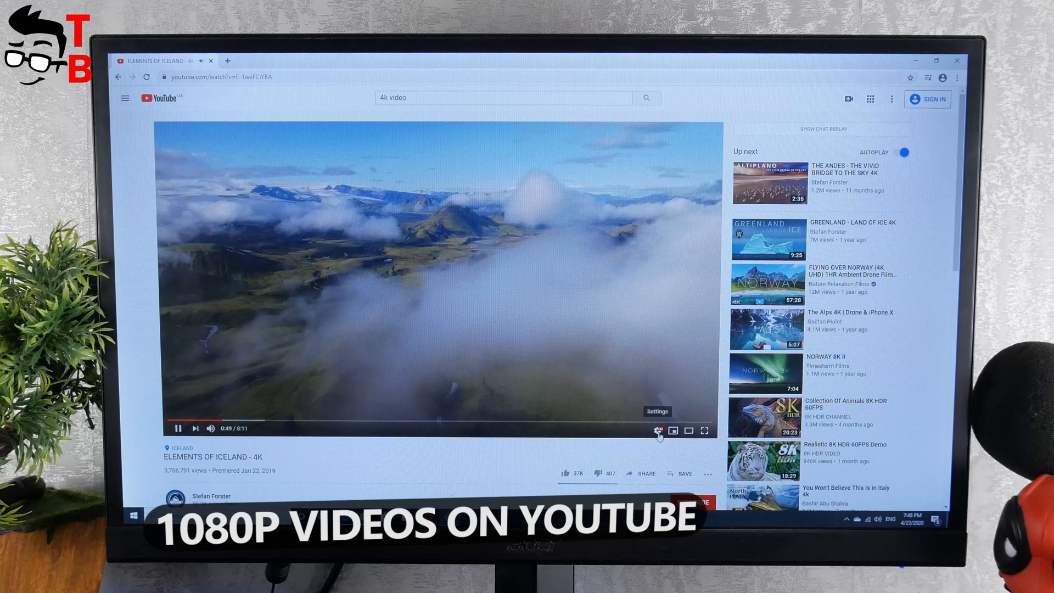
left_click(658, 431)
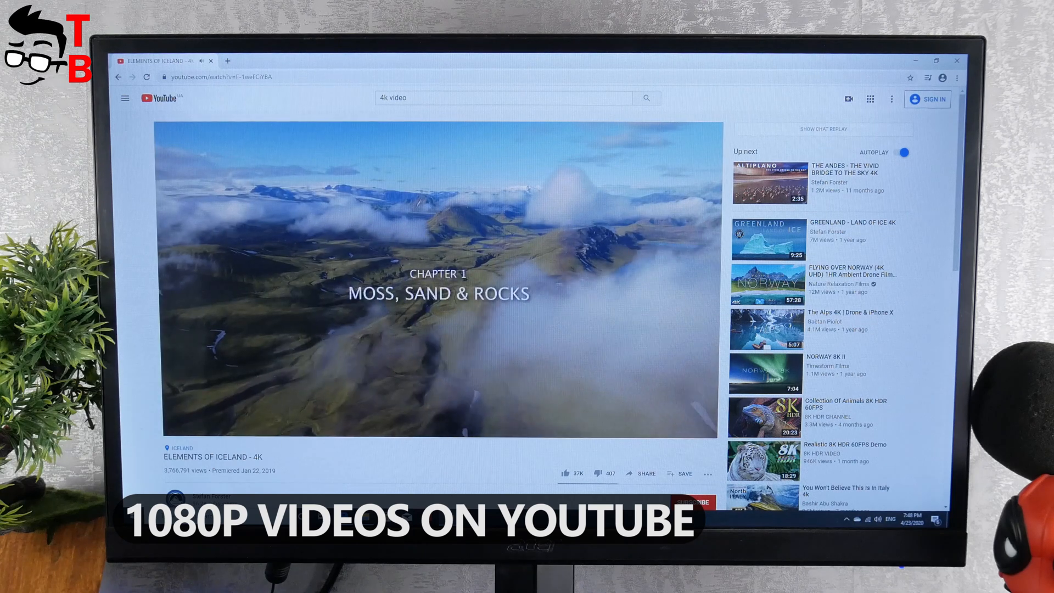
mouse_move(613, 300)
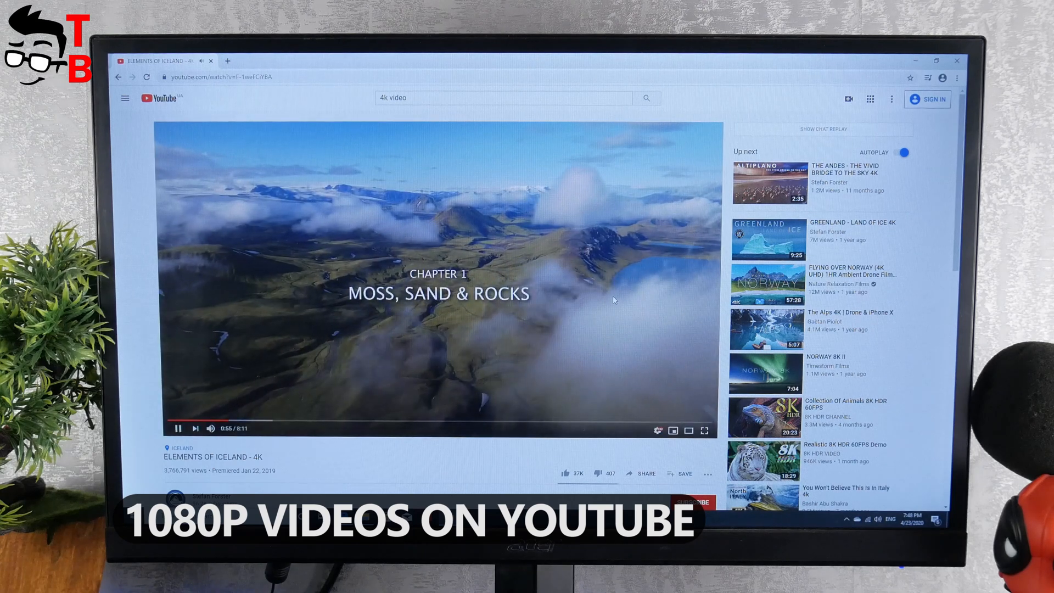
mouse_move(243, 424)
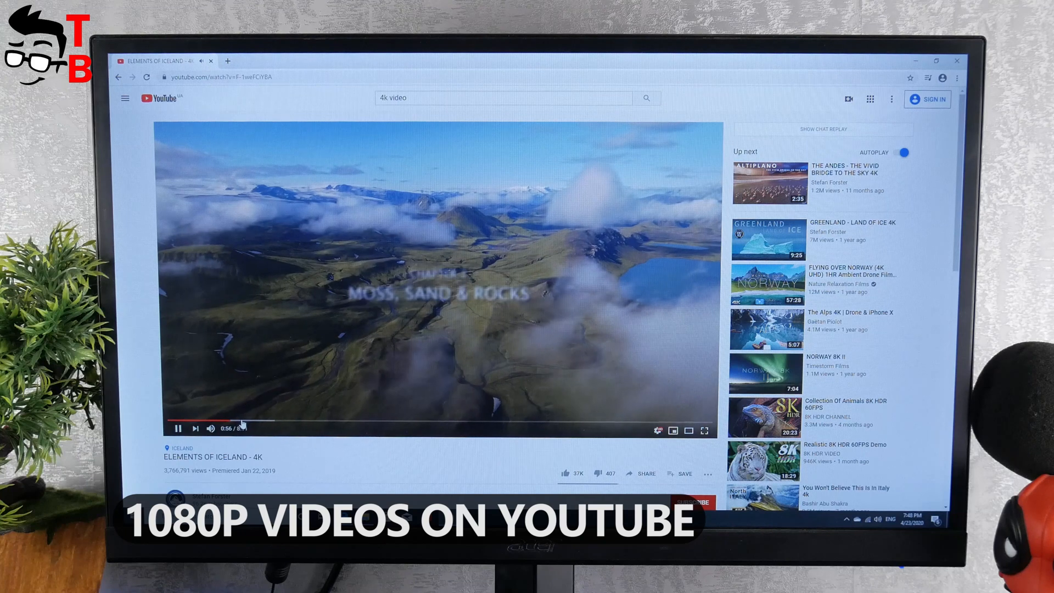
mouse_move(233, 422)
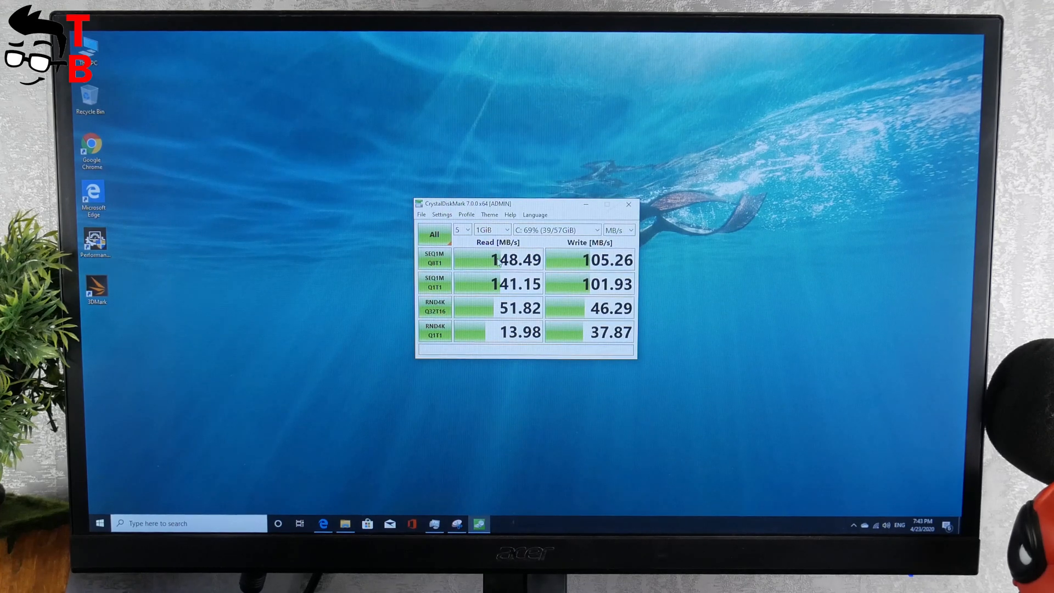
mouse_move(497, 260)
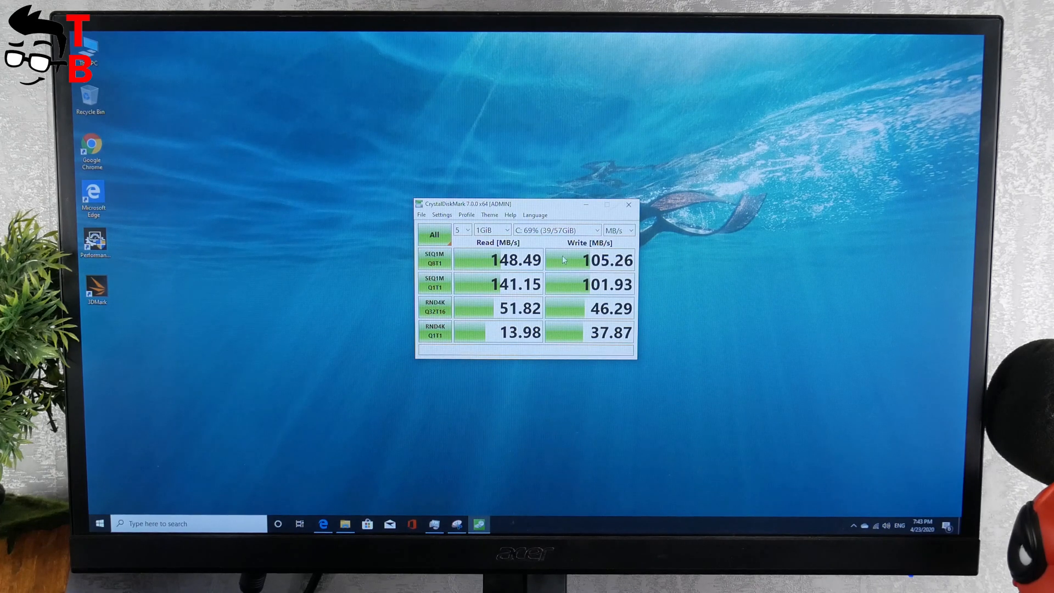
mouse_move(589, 260)
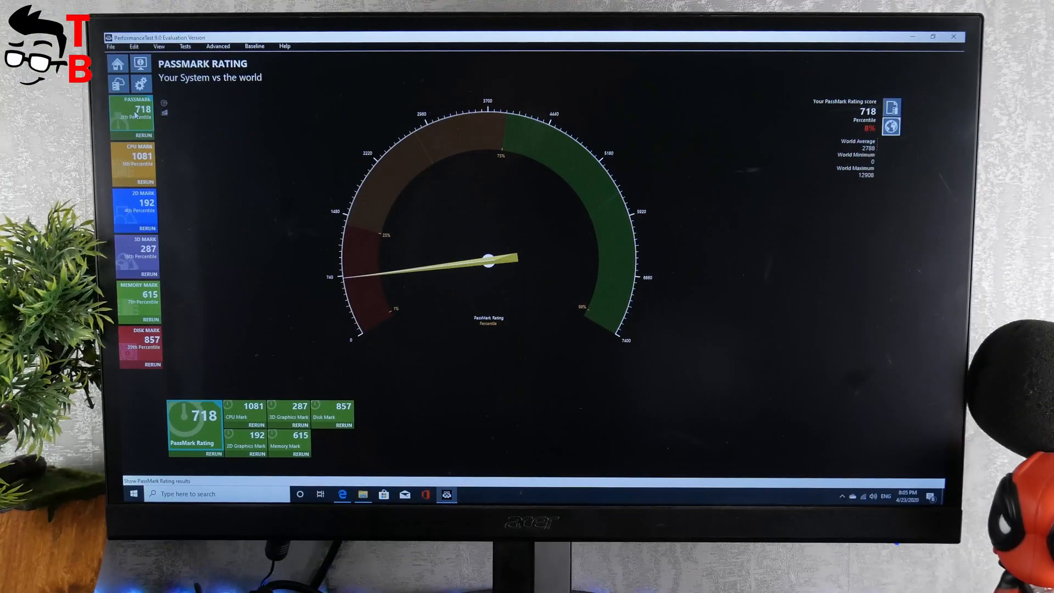
mouse_move(137, 165)
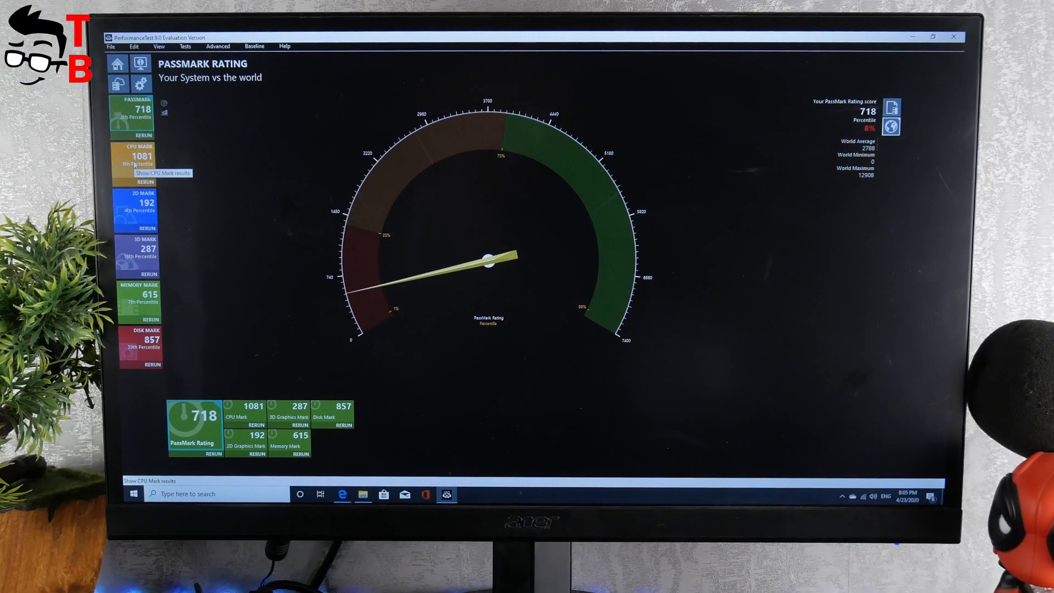
Step: View the CPU (1081), 2D Graphics (192), 3D Graphics (287) and Memory Mark result breakdowns
left_click(137, 158)
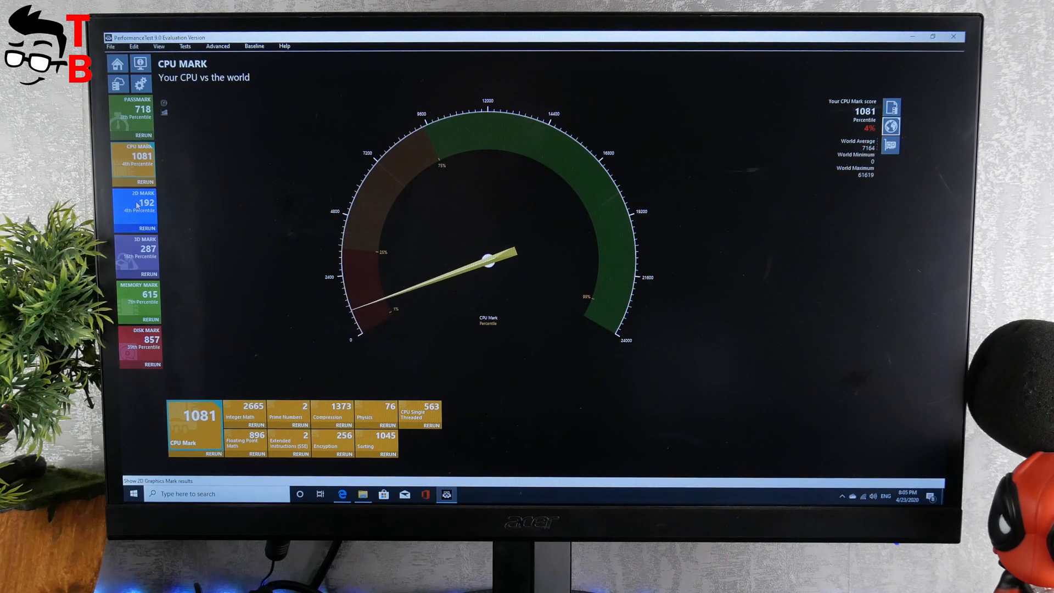
left_click(139, 207)
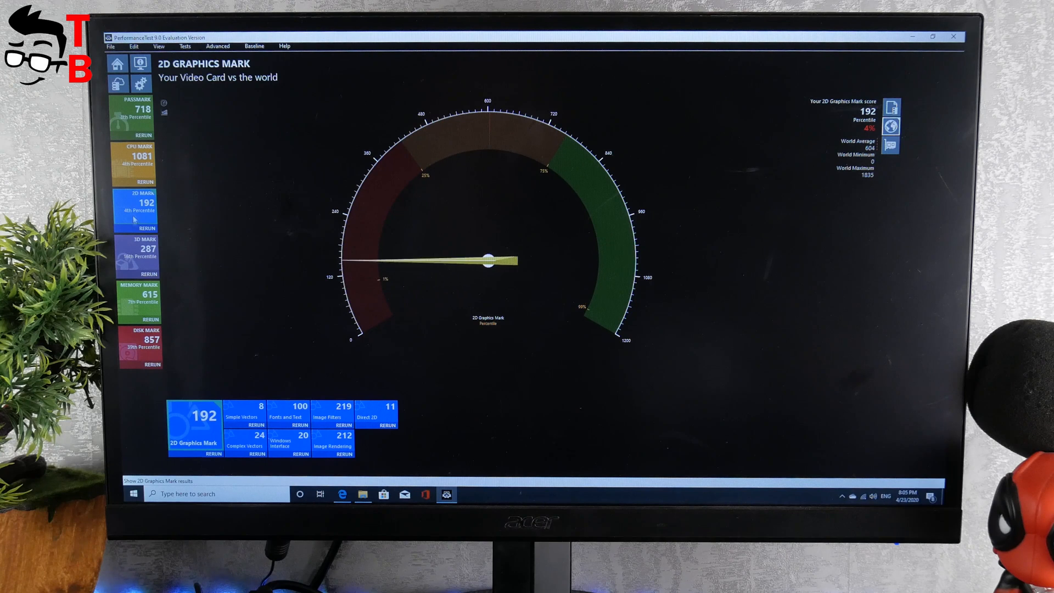
left_click(137, 252)
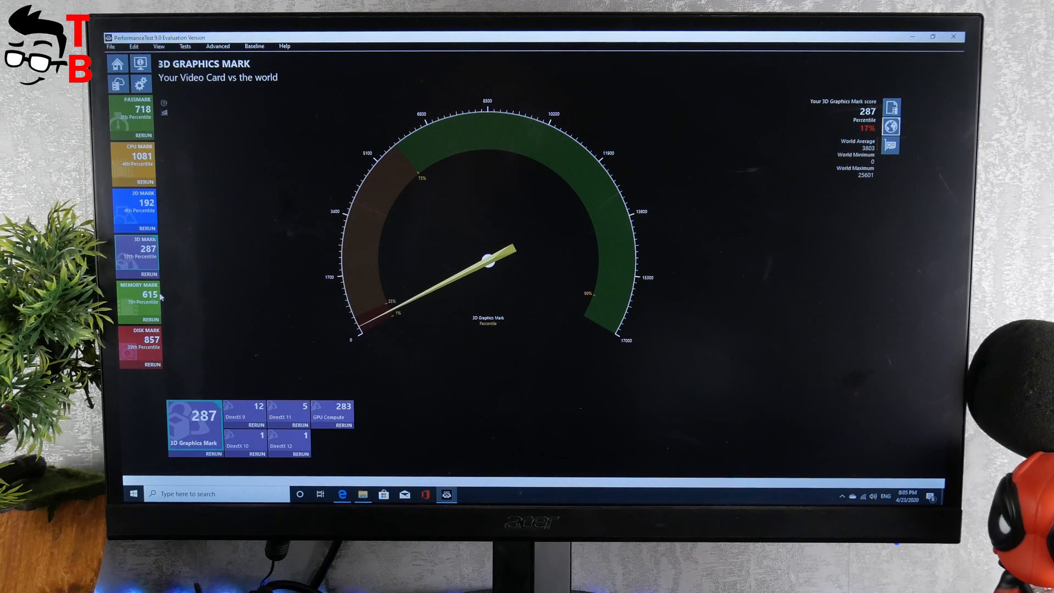
left_click(139, 296)
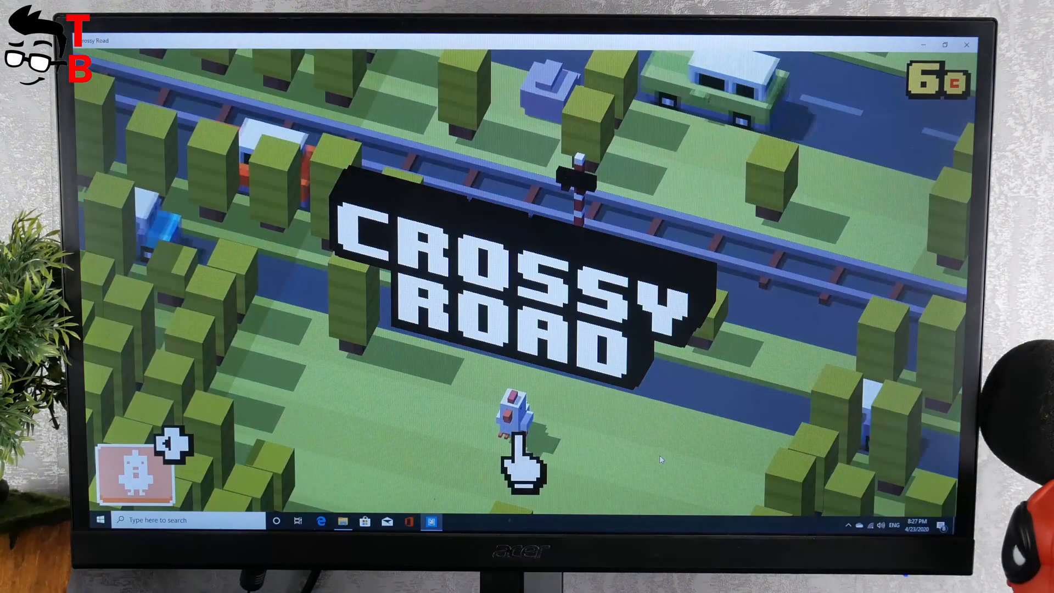
Step: Start a Crossy Road run from the title screen so the chicken is on the road
left_click(516, 444)
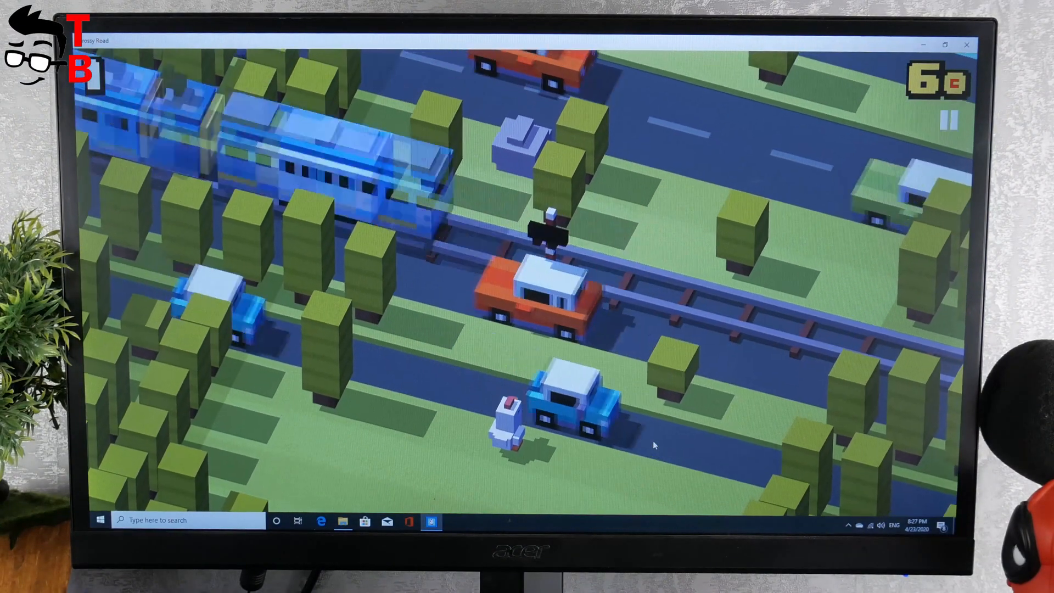